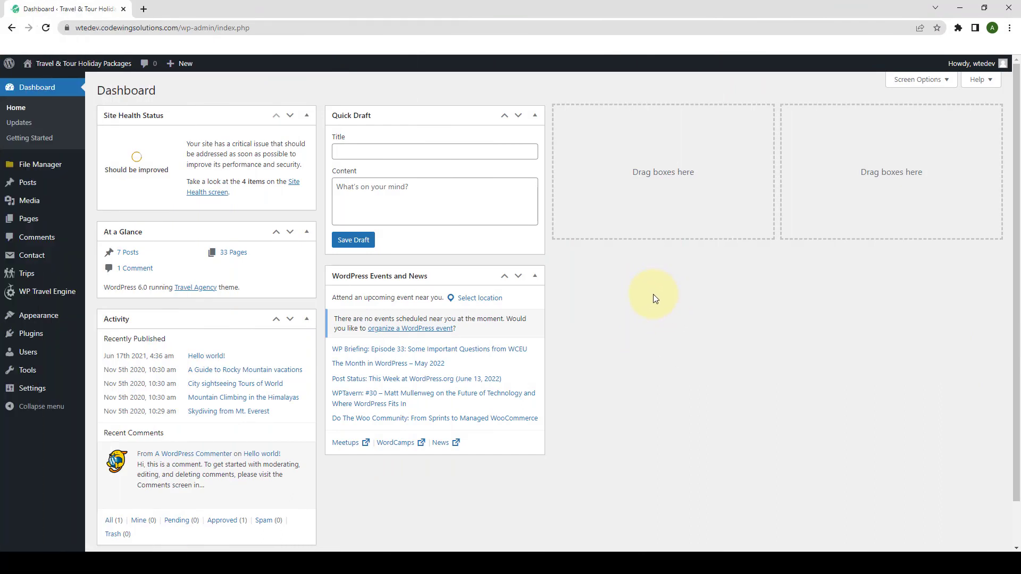
{"action": "mouse_move", "coordinate": [184, 339]}
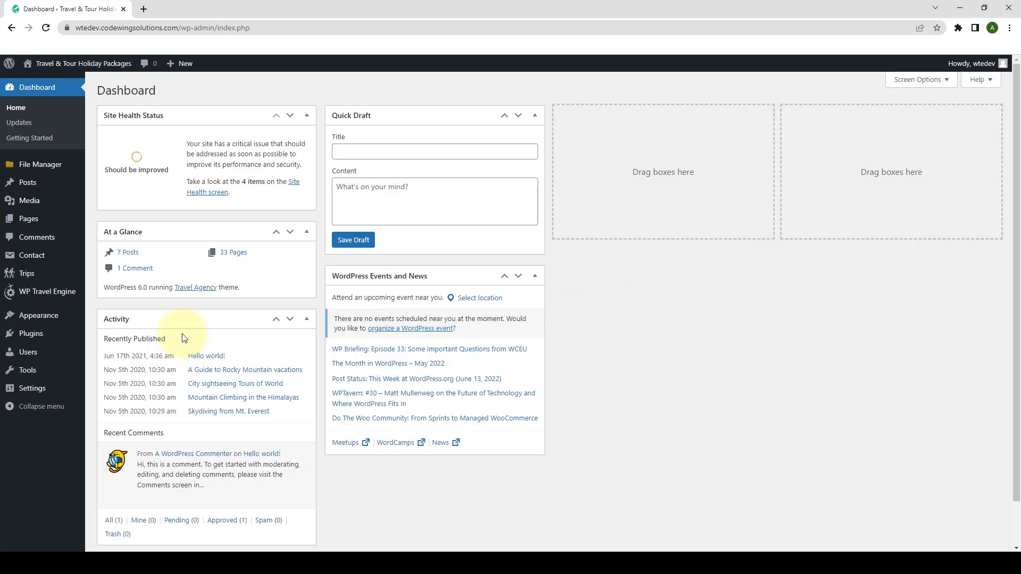
{"action": "mouse_move", "coordinate": [30, 333]}
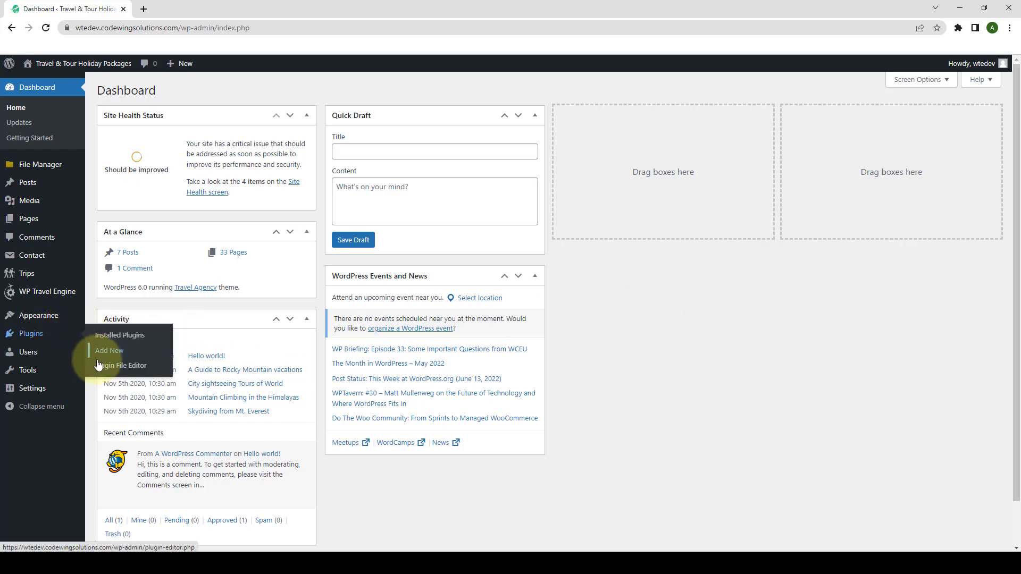
Go to Plugins > Add New from the admin dashboard.
{"action": "left_click", "coordinate": [108, 352]}
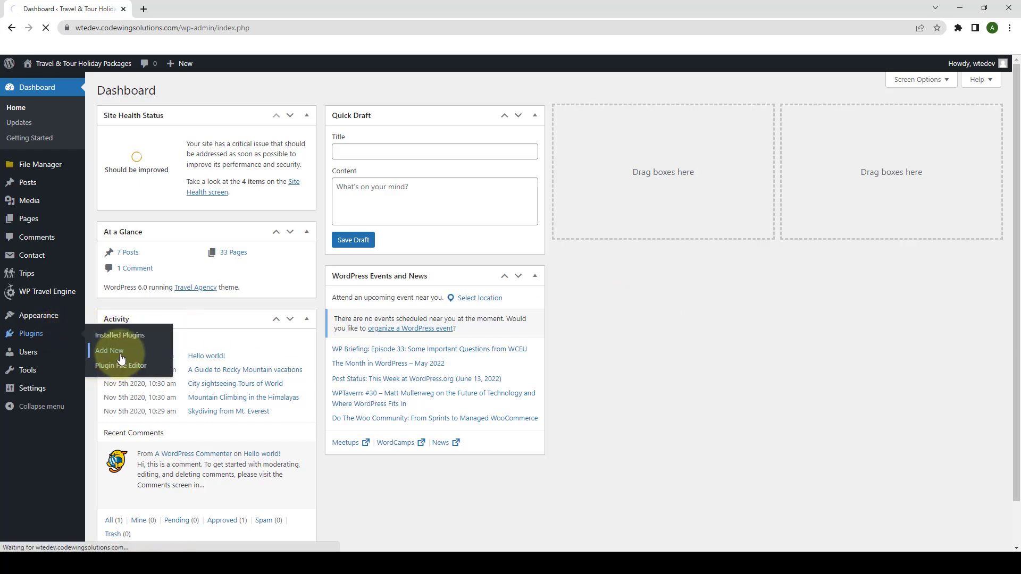
Upload the WP Travel Engine Authorize.net payment gateway zip file from the computer.
{"action": "left_click", "coordinate": [108, 352]}
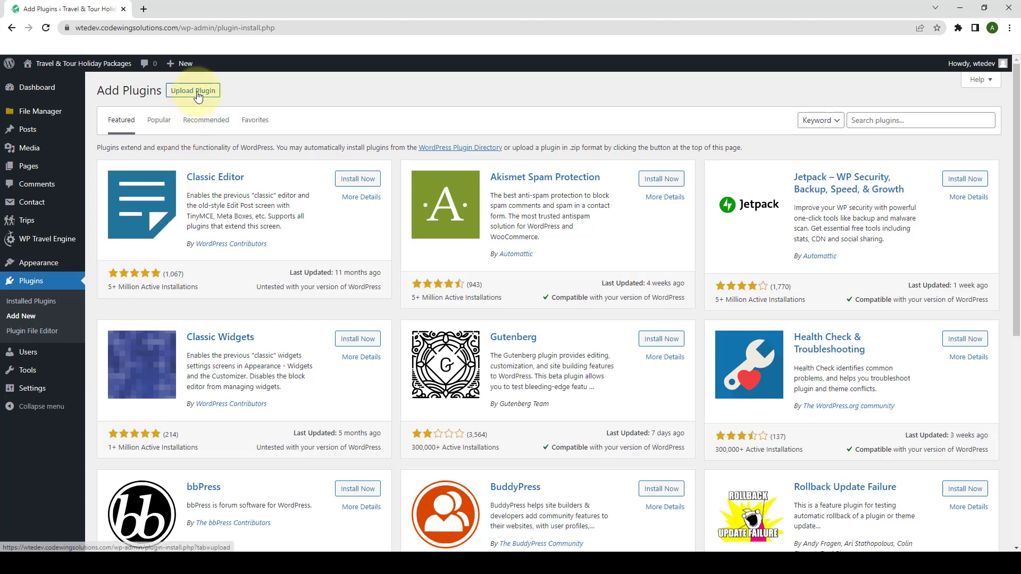
{"action": "left_click", "coordinate": [193, 90]}
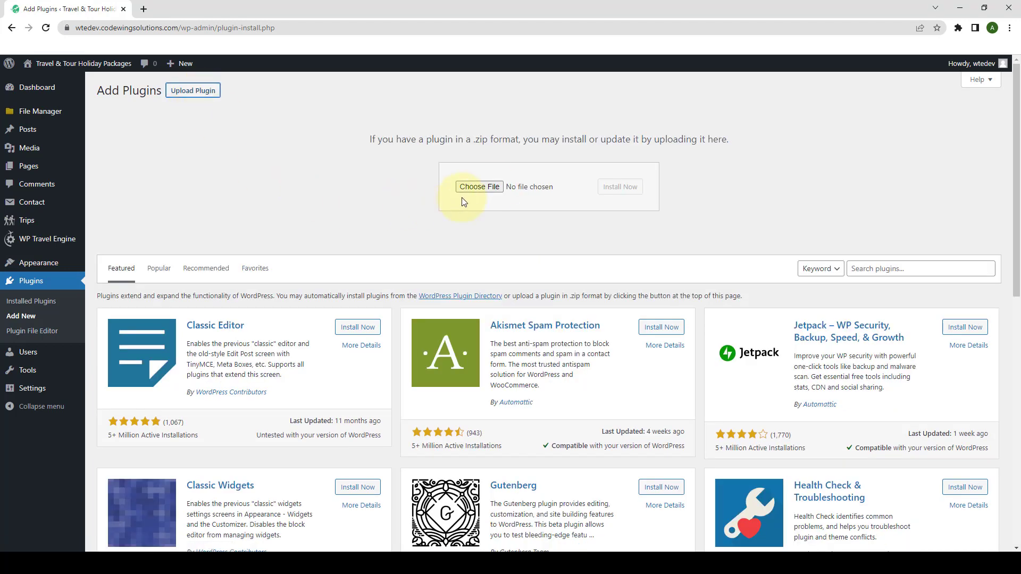
{"action": "left_click", "coordinate": [479, 187]}
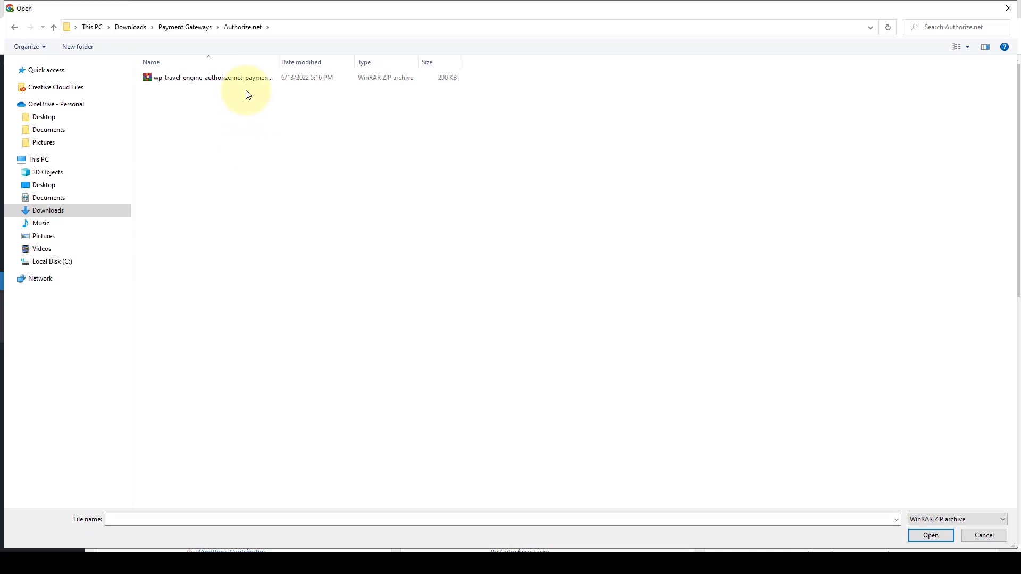
{"action": "left_click", "coordinate": [208, 78]}
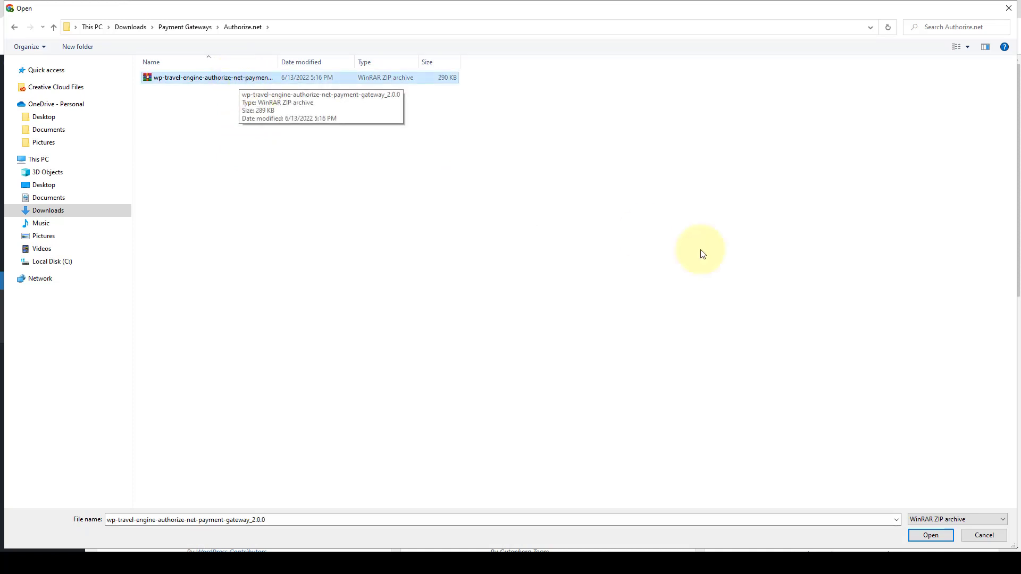
{"action": "left_click", "coordinate": [930, 535]}
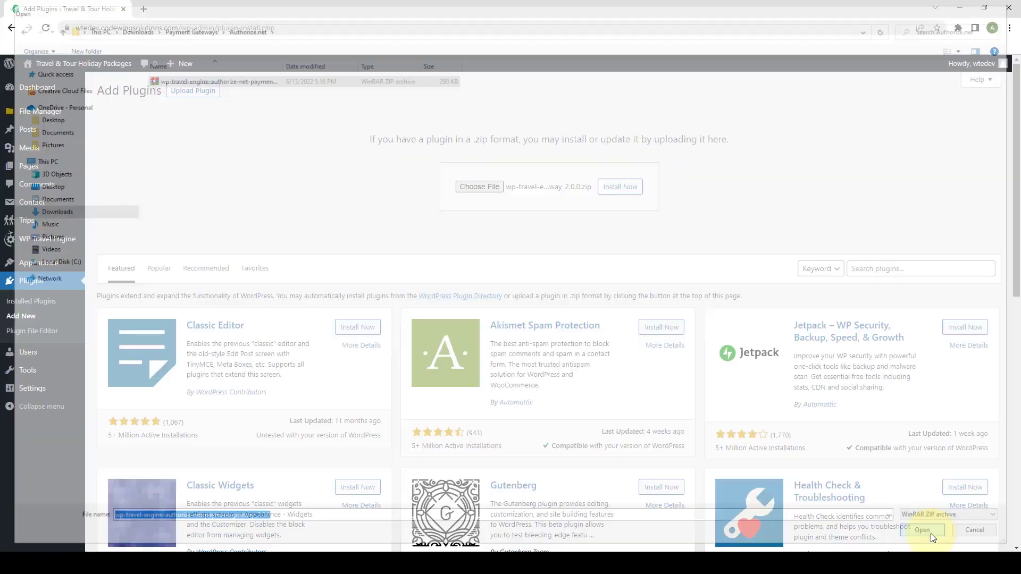
{"action": "left_click", "coordinate": [921, 529]}
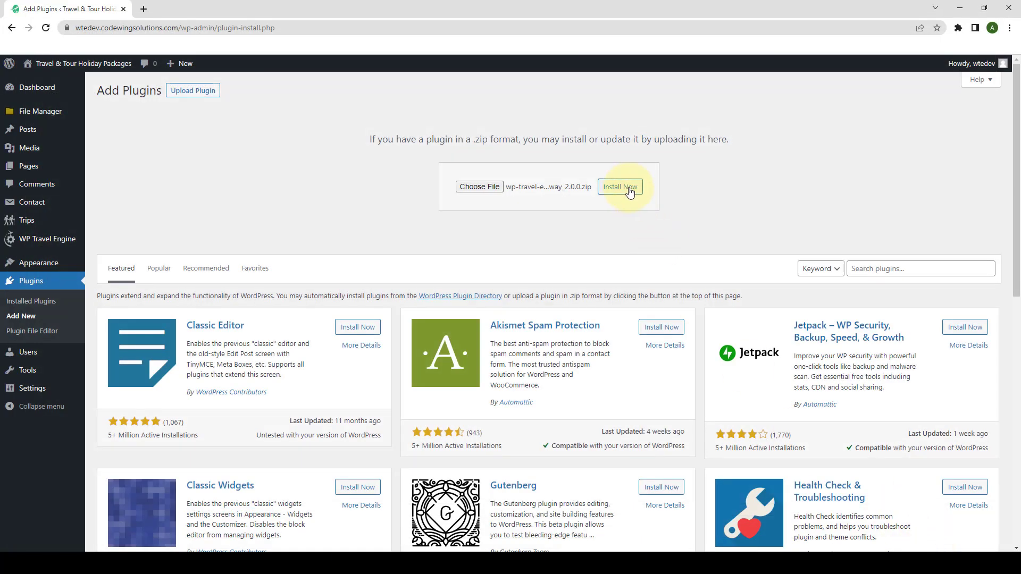
Install the uploaded gateway plugin and activate it.
{"action": "left_click", "coordinate": [619, 187]}
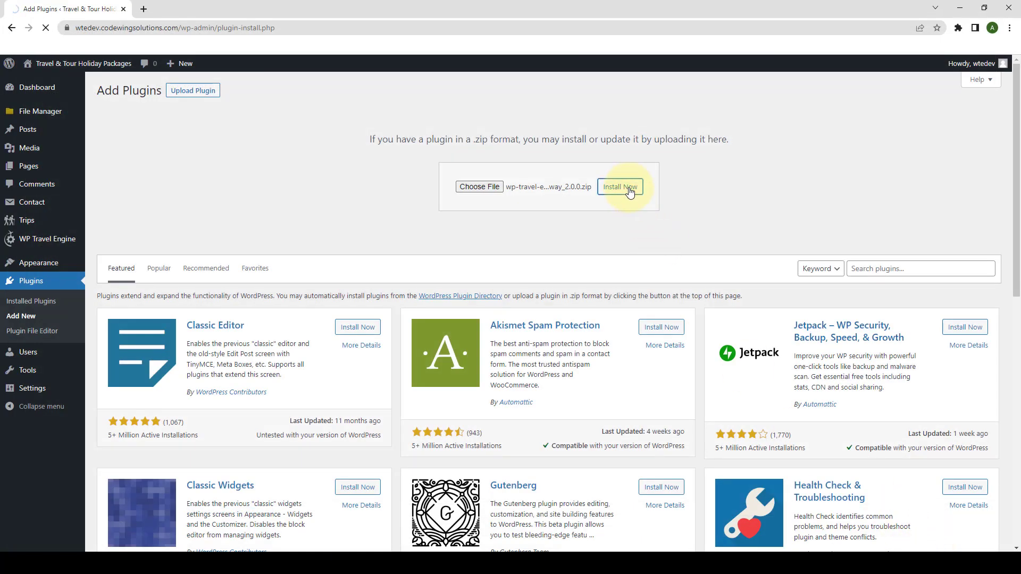
{"action": "left_click", "coordinate": [618, 187]}
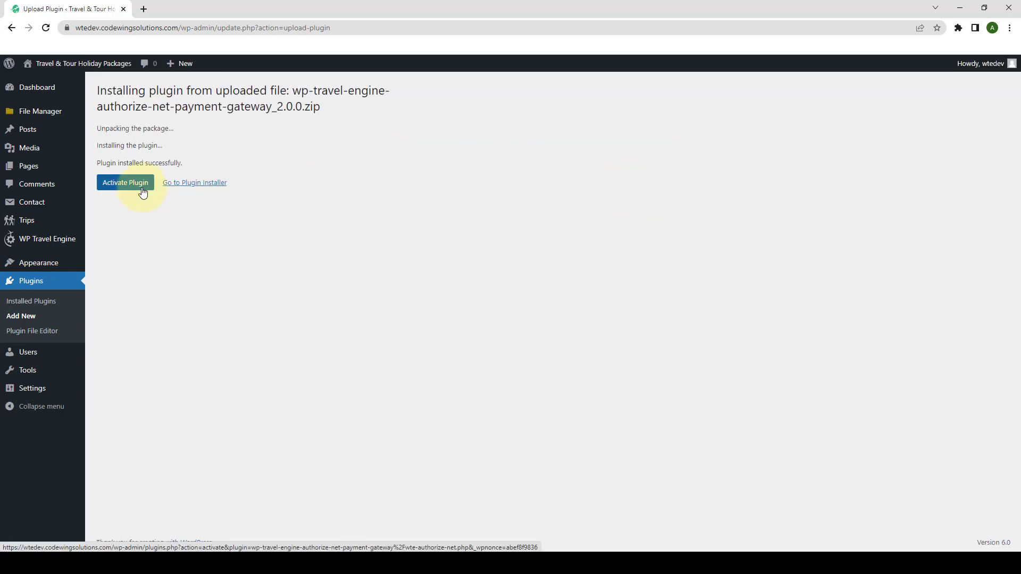
{"action": "left_click", "coordinate": [126, 182]}
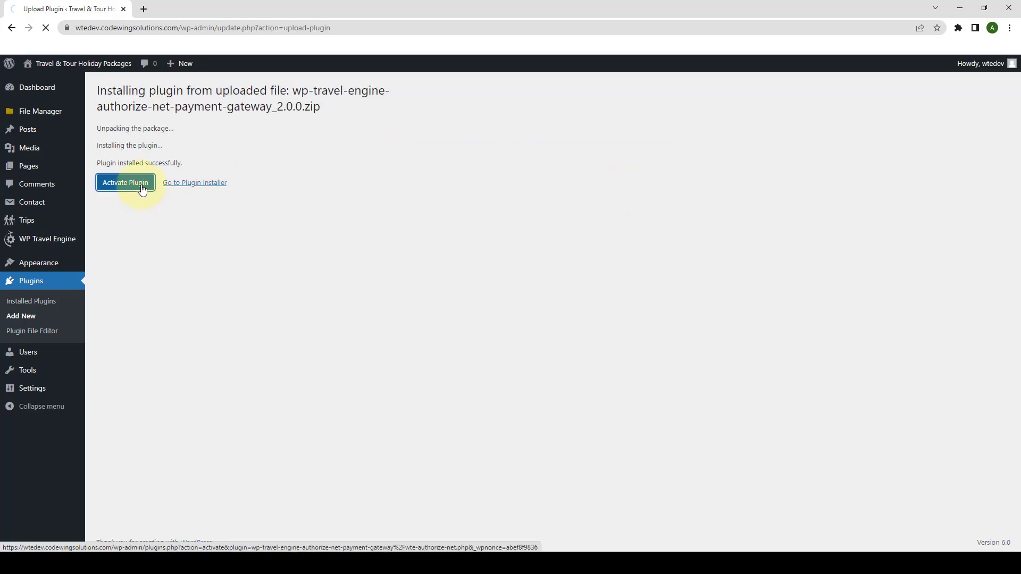
{"action": "left_click", "coordinate": [124, 182]}
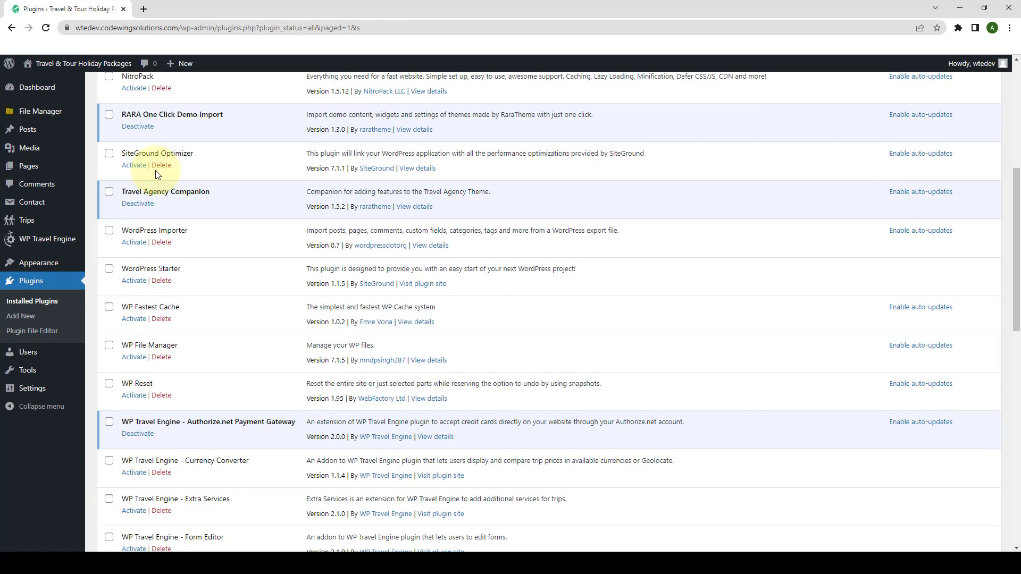
{"action": "scroll", "scroll_direction": "down", "scroll_amount": 3}
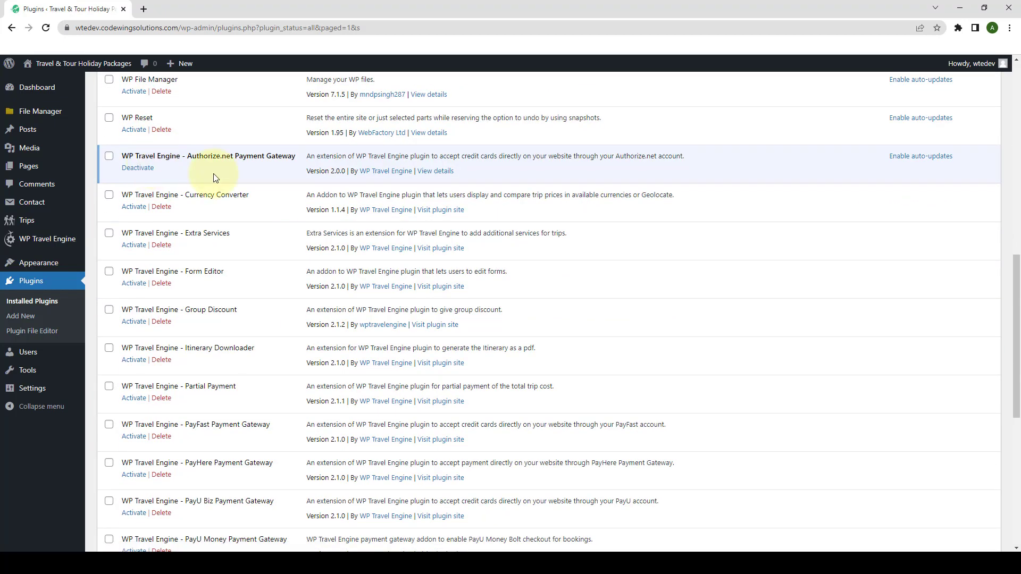
{"action": "mouse_move", "coordinate": [192, 173]}
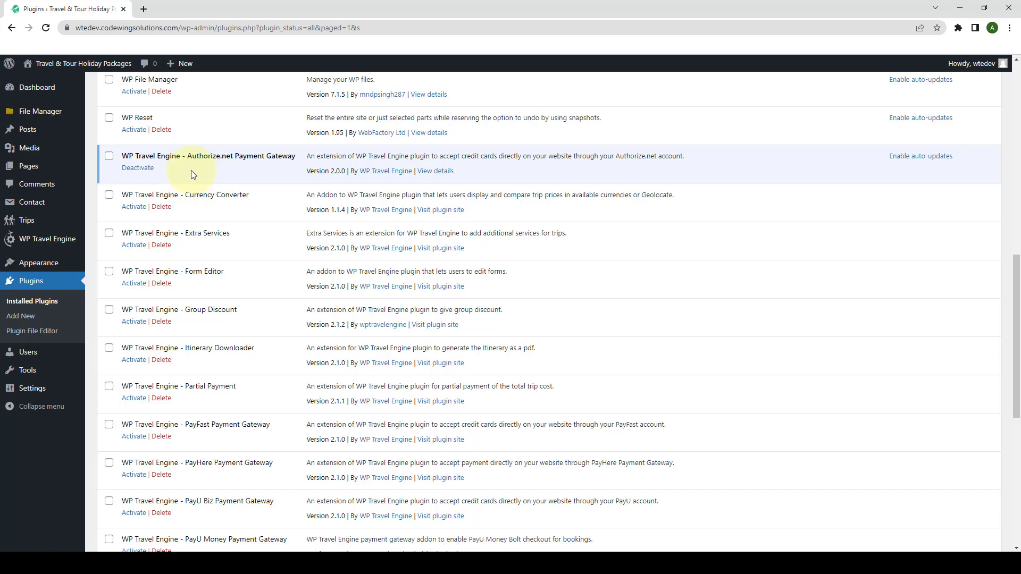
{"action": "mouse_move", "coordinate": [95, 228]}
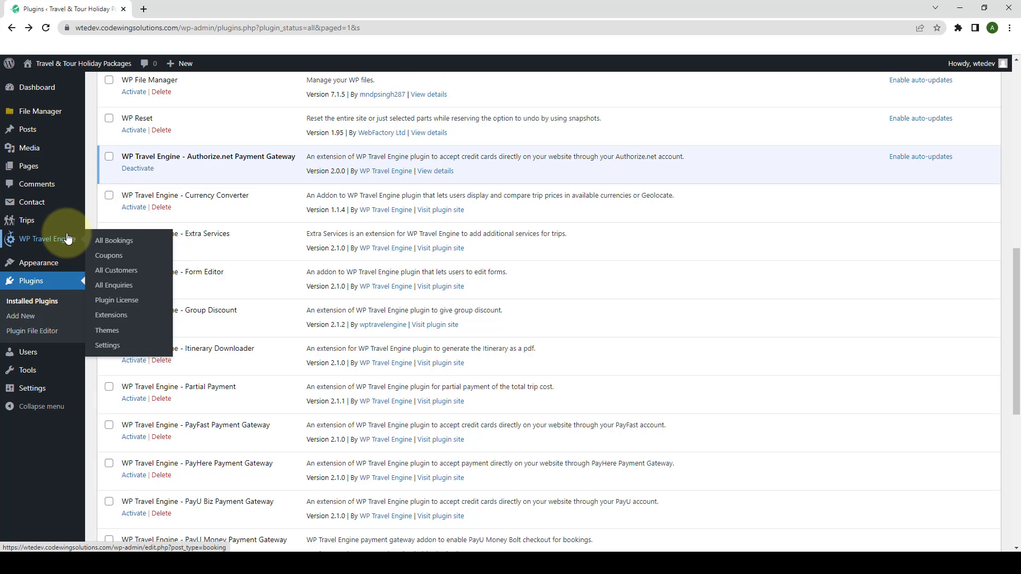
{"action": "mouse_move", "coordinate": [116, 299]}
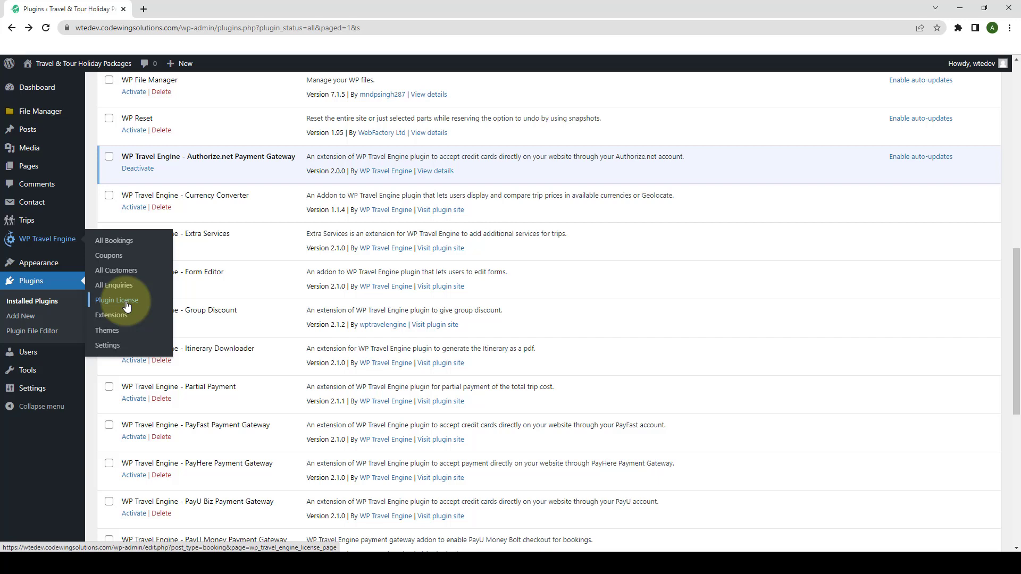
Enter the Authorize.net Payment Gateway key on the Plugin License page and save it as activated.
{"action": "left_click", "coordinate": [117, 300]}
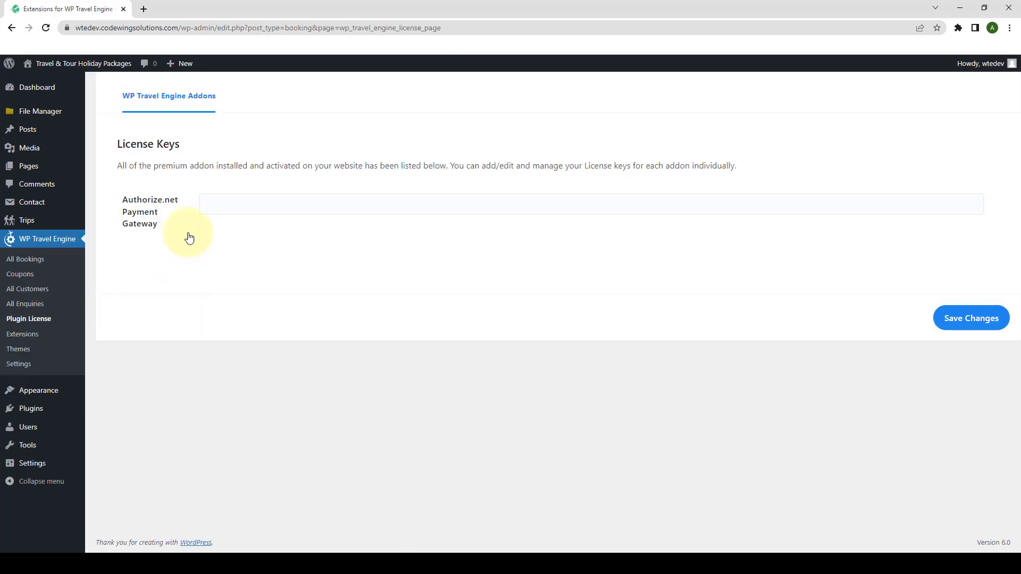
{"action": "mouse_move", "coordinate": [224, 221]}
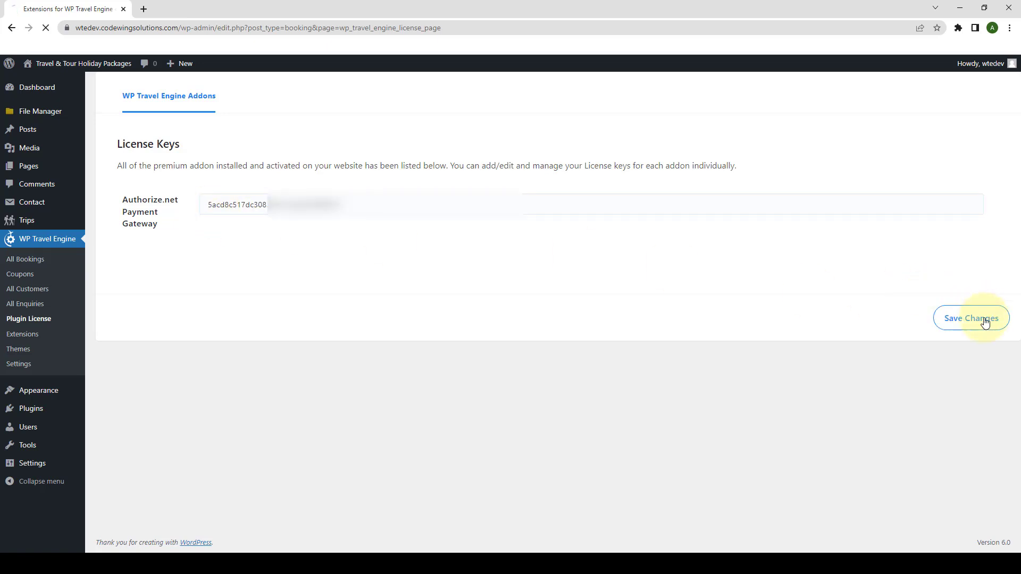
{"action": "left_click", "coordinate": [970, 318]}
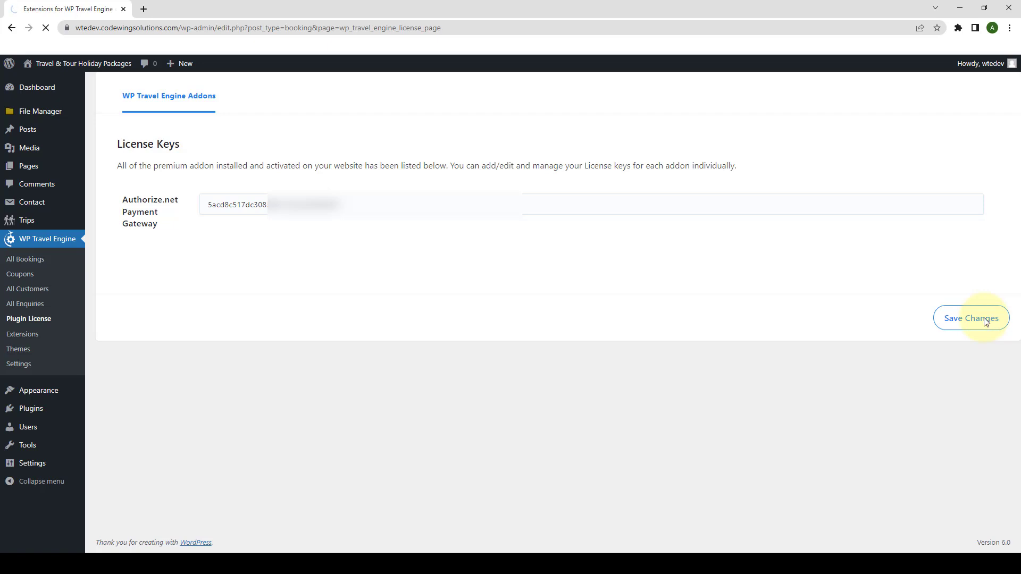
{"action": "left_click", "coordinate": [971, 318]}
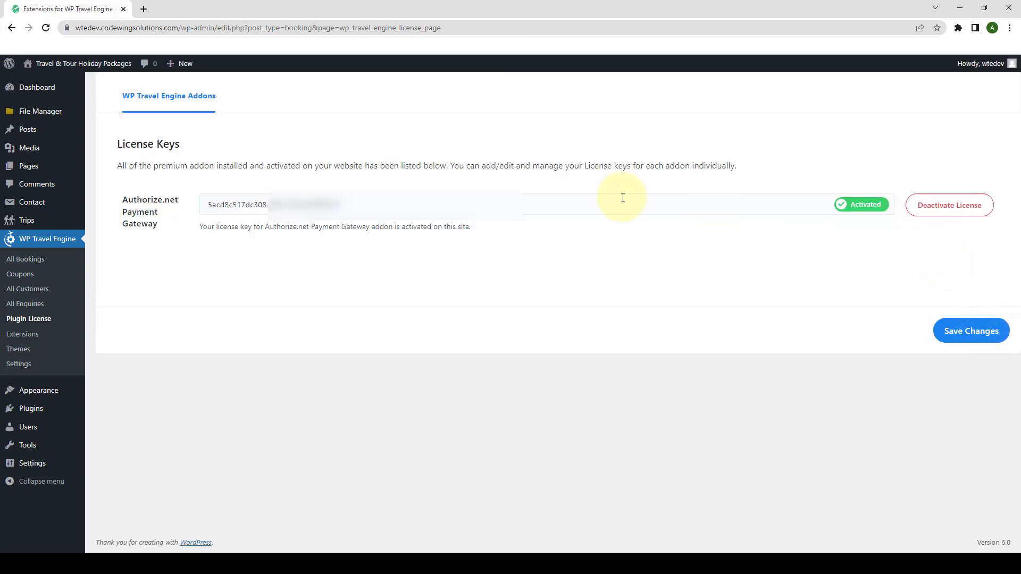
{"action": "mouse_move", "coordinate": [387, 243]}
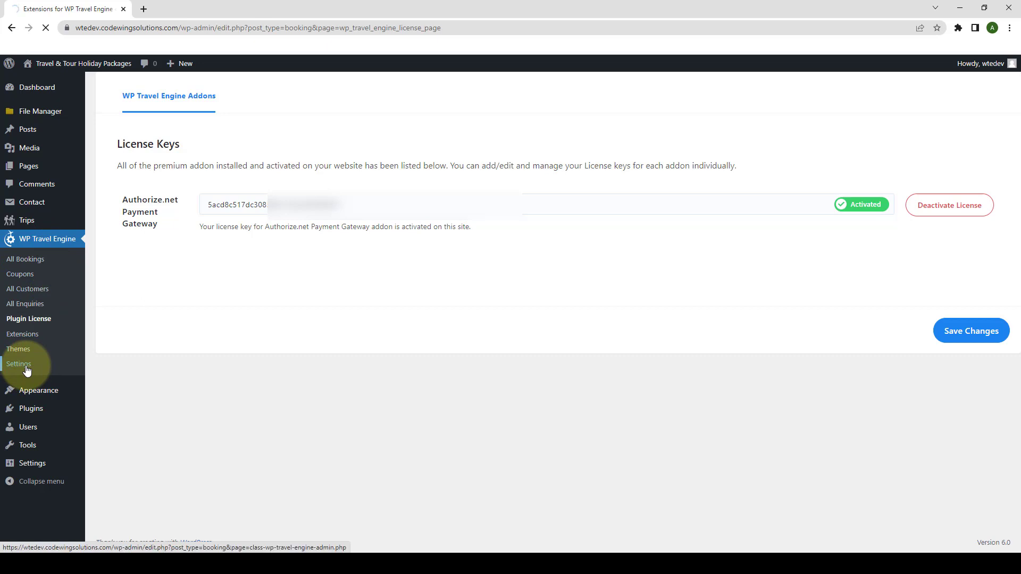
Go to WP Travel Engine Settings > Payments > Authorize.net payment section.
{"action": "left_click", "coordinate": [19, 363]}
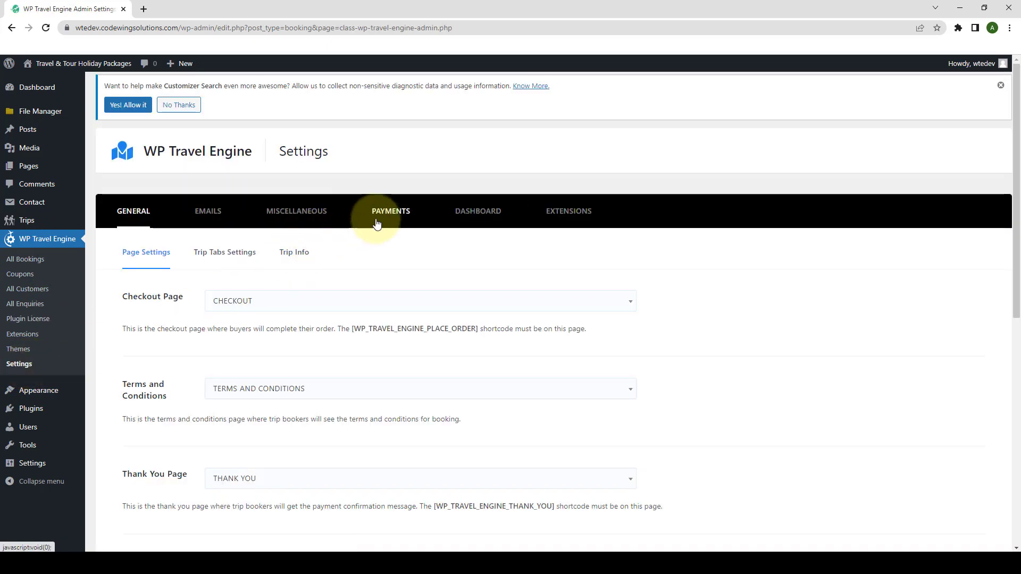
{"action": "left_click", "coordinate": [390, 210]}
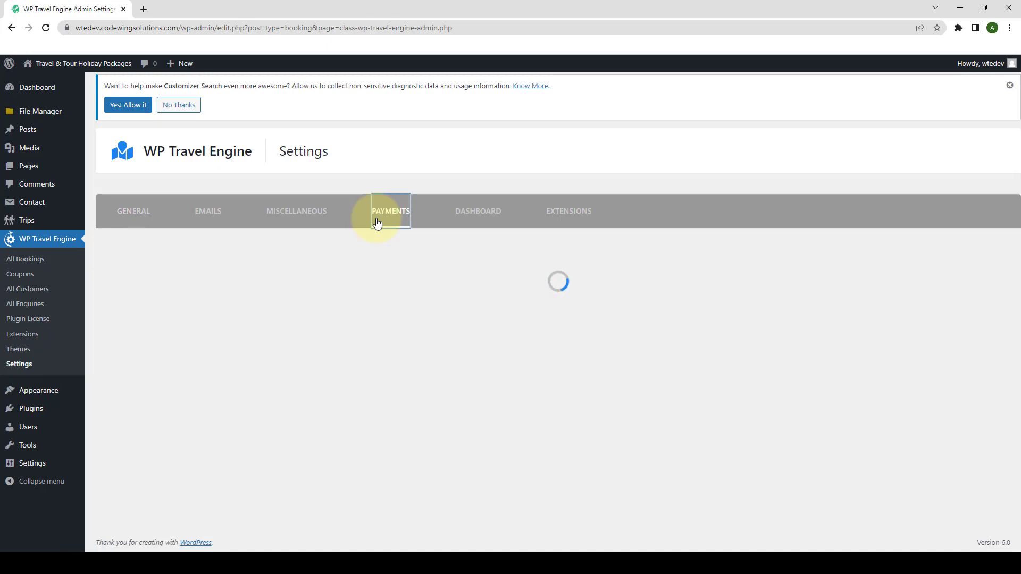
{"action": "left_click", "coordinate": [391, 211]}
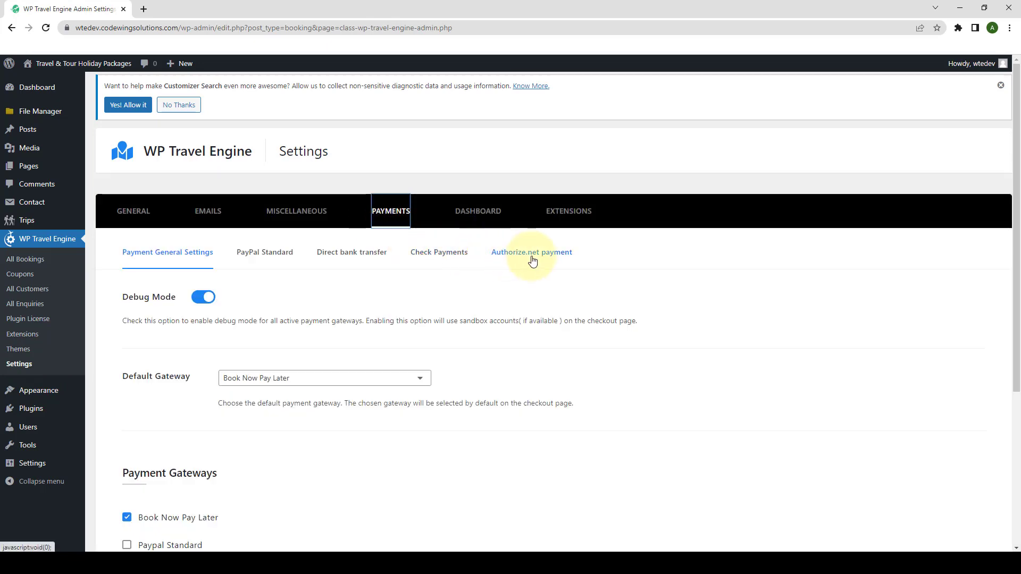
{"action": "left_click", "coordinate": [532, 252]}
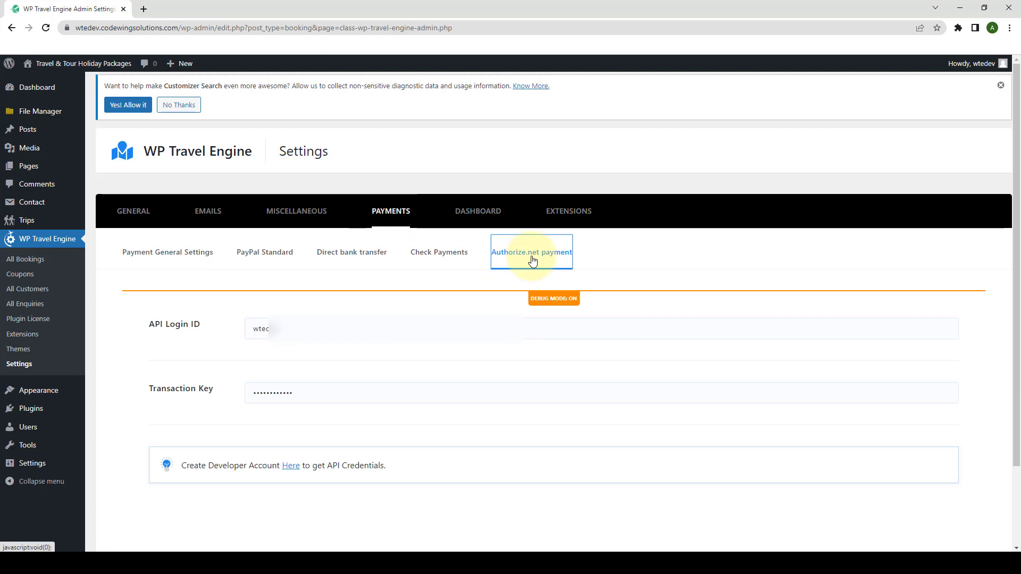
{"action": "left_click", "coordinate": [1001, 86]}
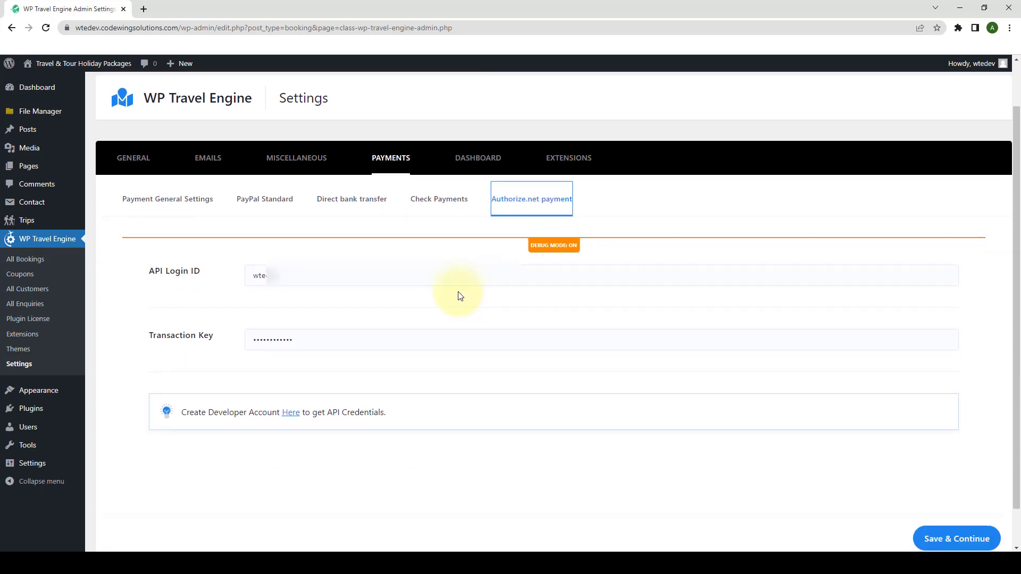
{"action": "scroll", "scroll_direction": "down", "scroll_amount": 3}
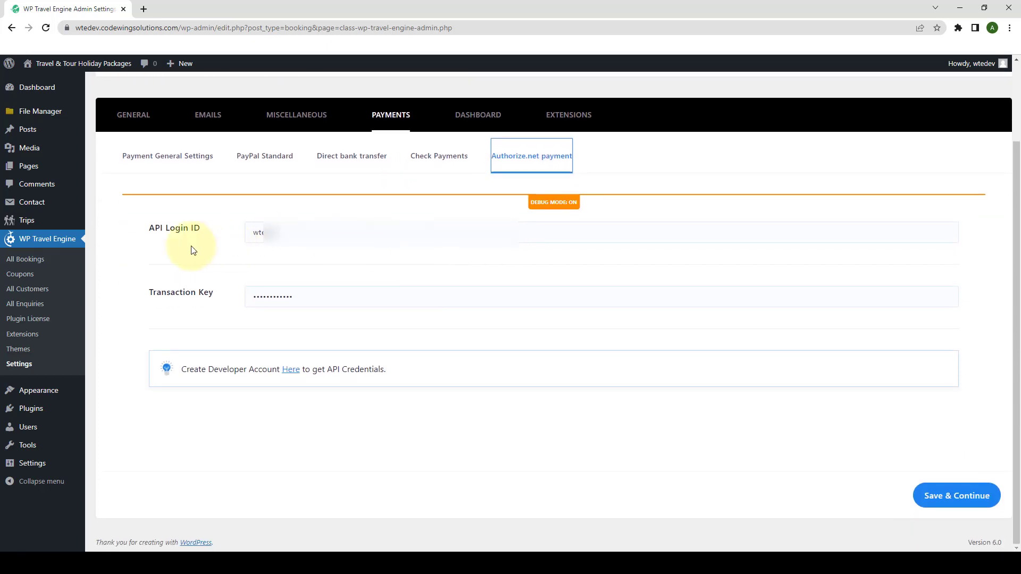
{"action": "mouse_move", "coordinate": [204, 245]}
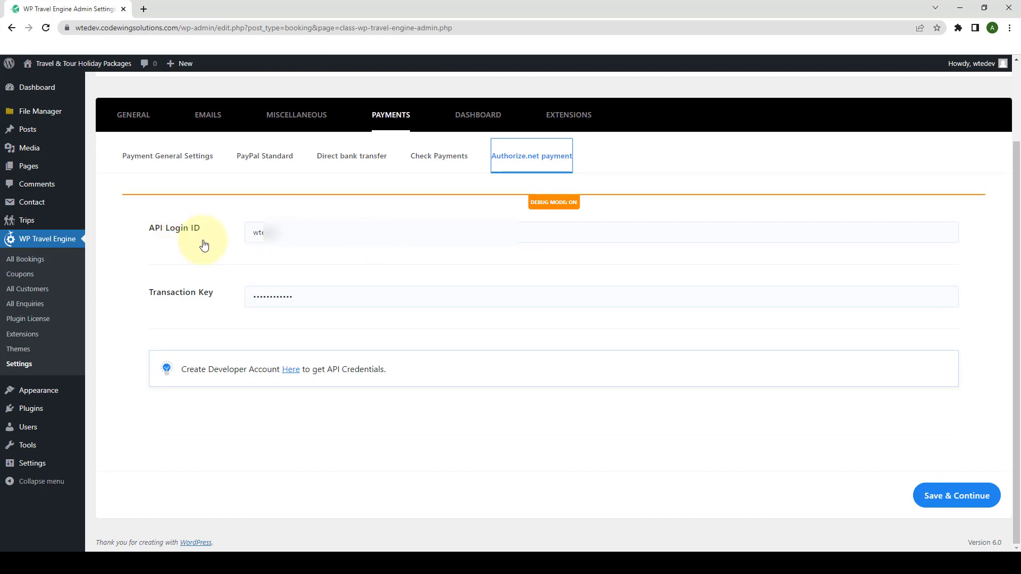
{"action": "mouse_move", "coordinate": [205, 311]}
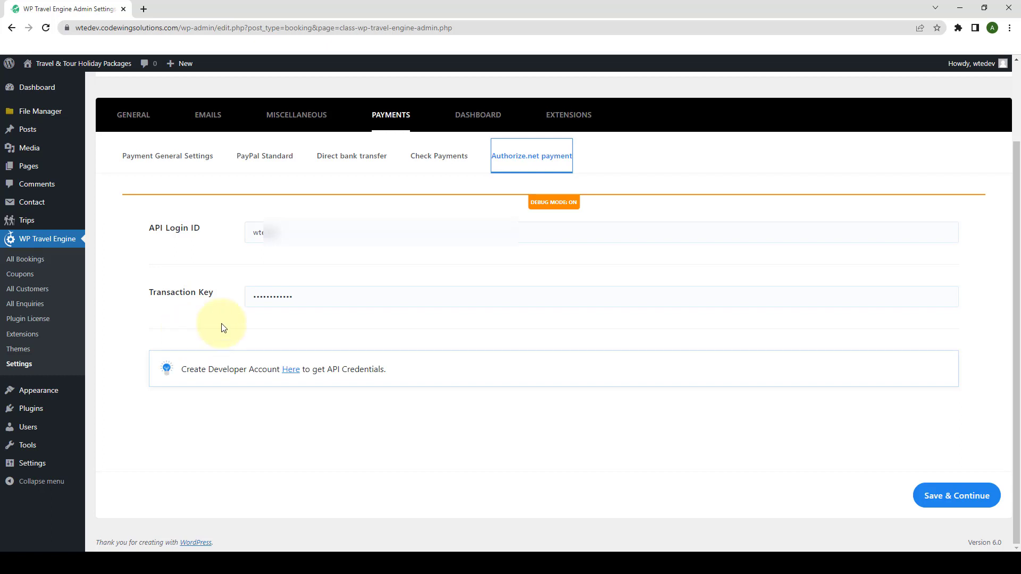
{"action": "mouse_move", "coordinate": [955, 496]}
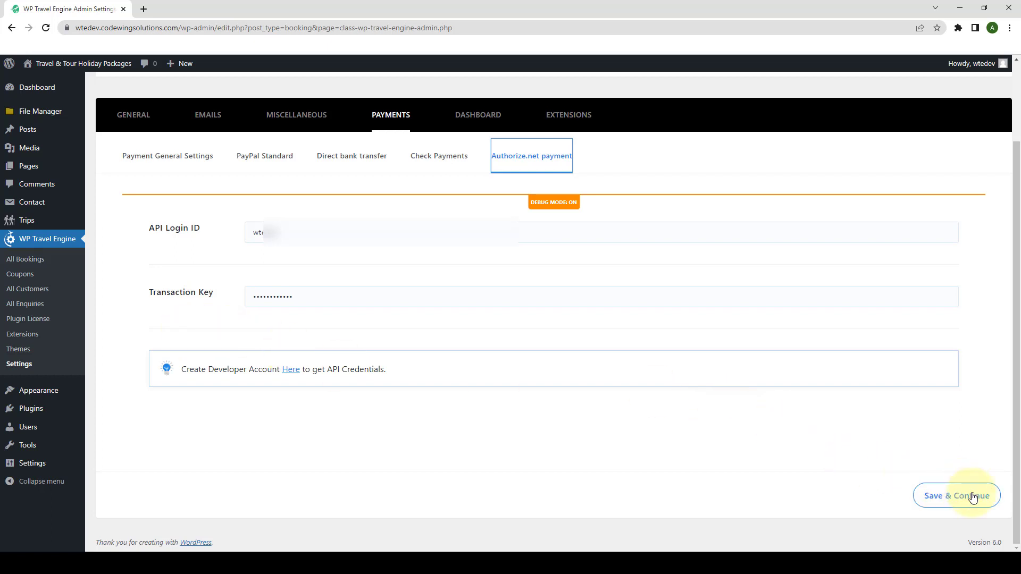
Save the entered Authorize.net API Login ID and Transaction Key.
{"action": "left_click", "coordinate": [956, 495]}
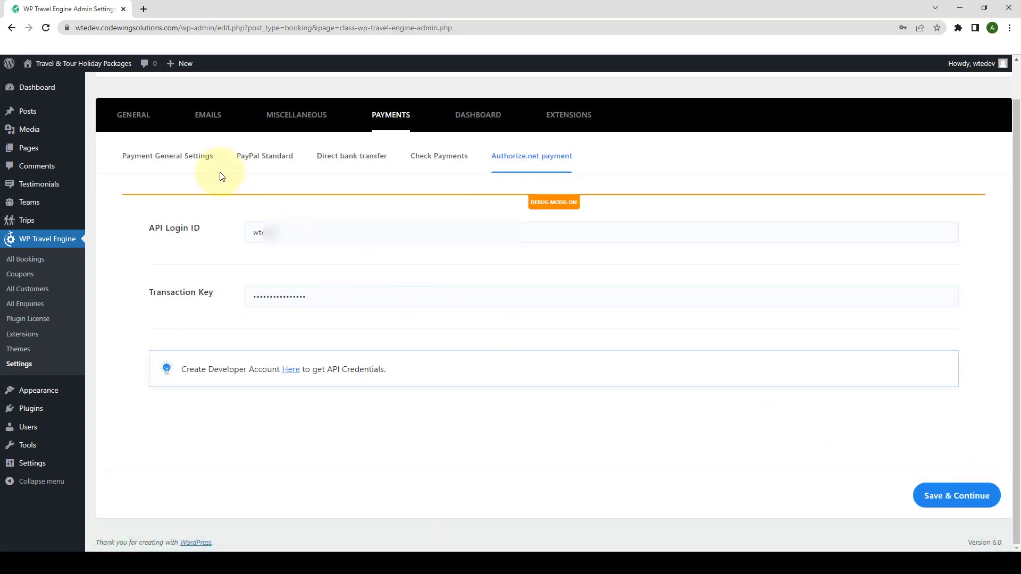
In Payment General Settings, keep Authorize.net and Book Now Pay Later enabled and save.
{"action": "left_click", "coordinate": [167, 155]}
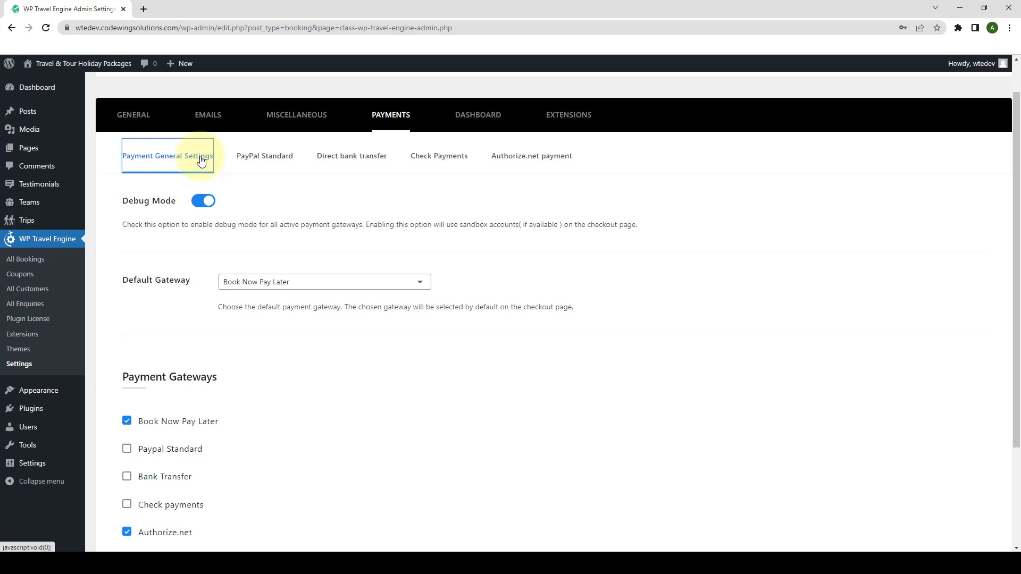
{"action": "scroll", "scroll_direction": "down", "scroll_amount": 3}
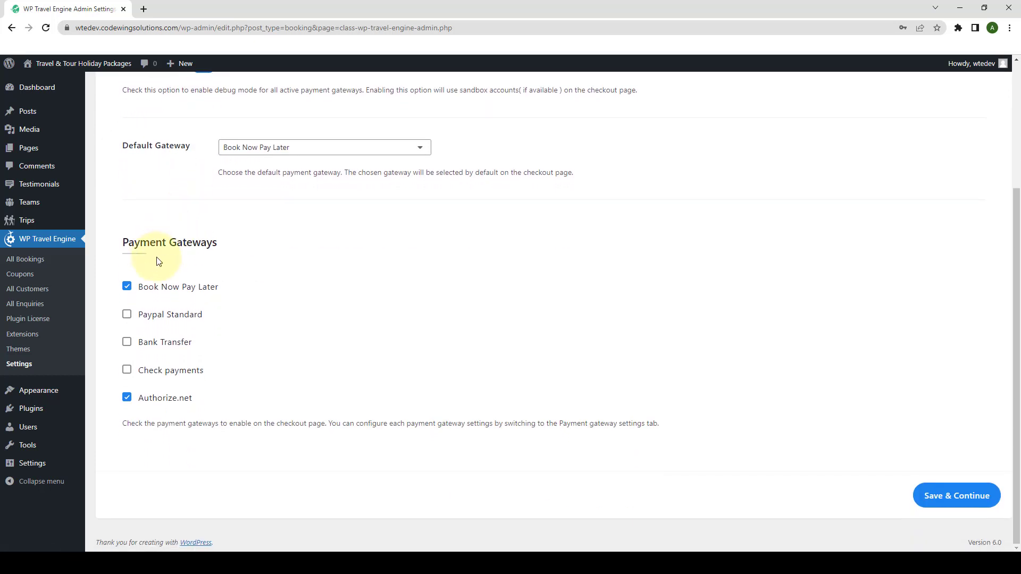
{"action": "mouse_move", "coordinate": [184, 262]}
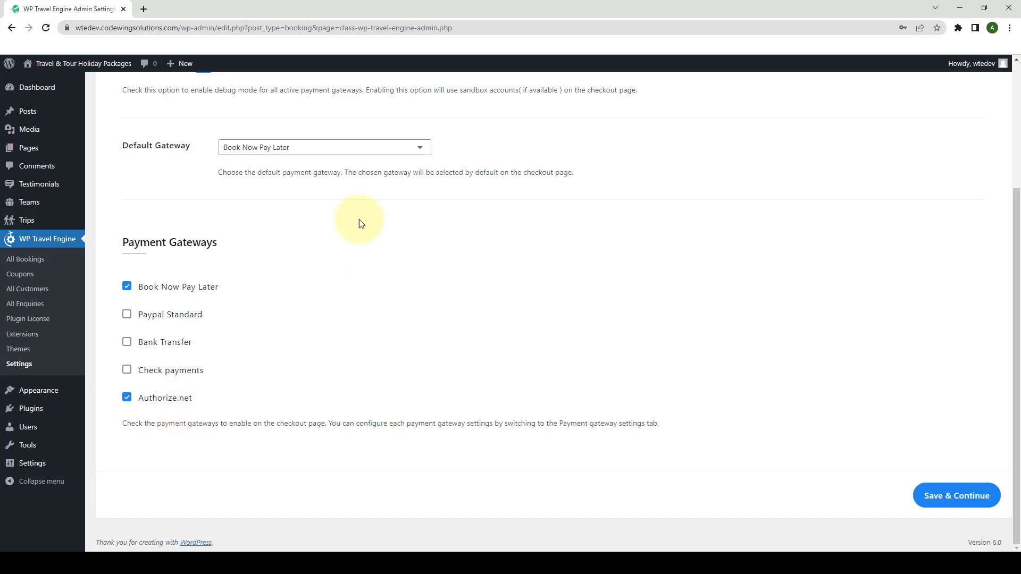
{"action": "mouse_move", "coordinate": [301, 168]}
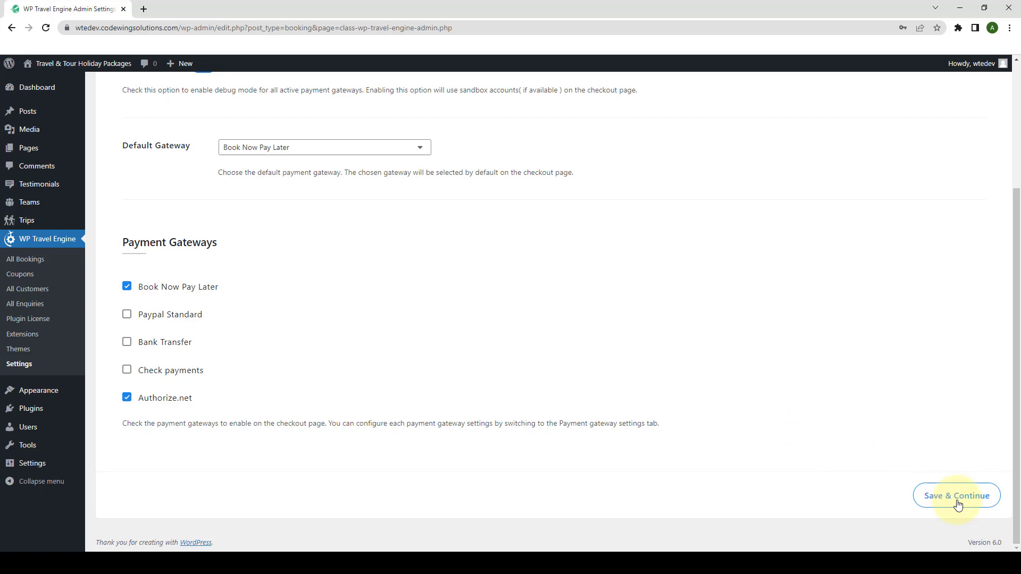
{"action": "left_click", "coordinate": [956, 496]}
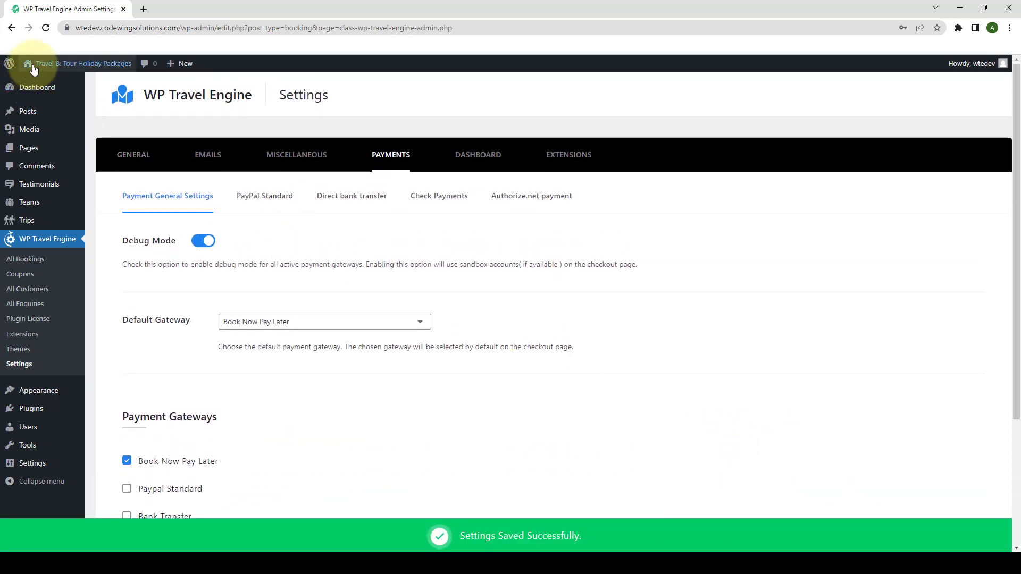
On the live site in a new tab, reach Annapurna Base Camp Trek and check availability.
{"action": "right_click", "coordinate": [81, 62]}
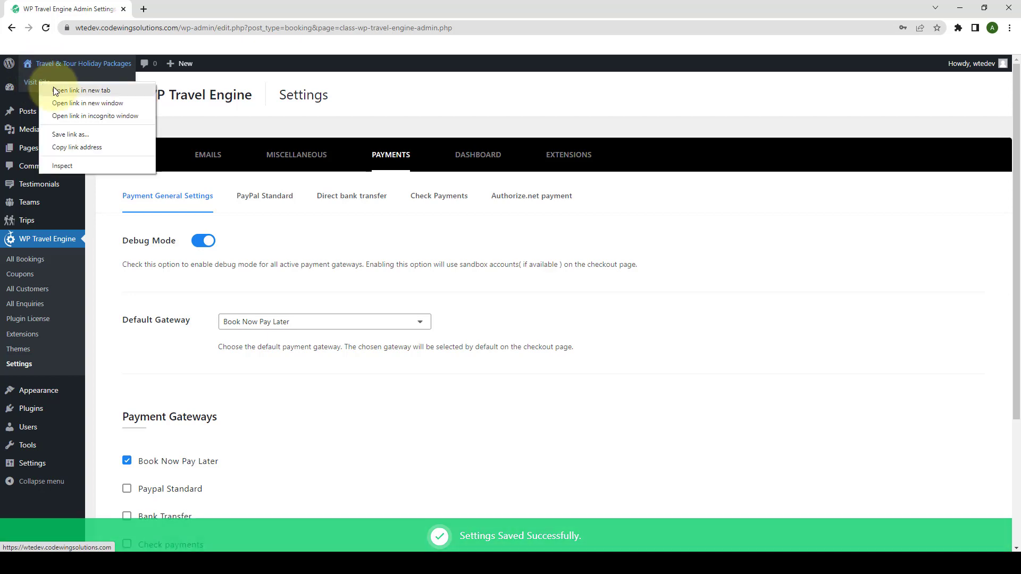
{"action": "left_click", "coordinate": [82, 91]}
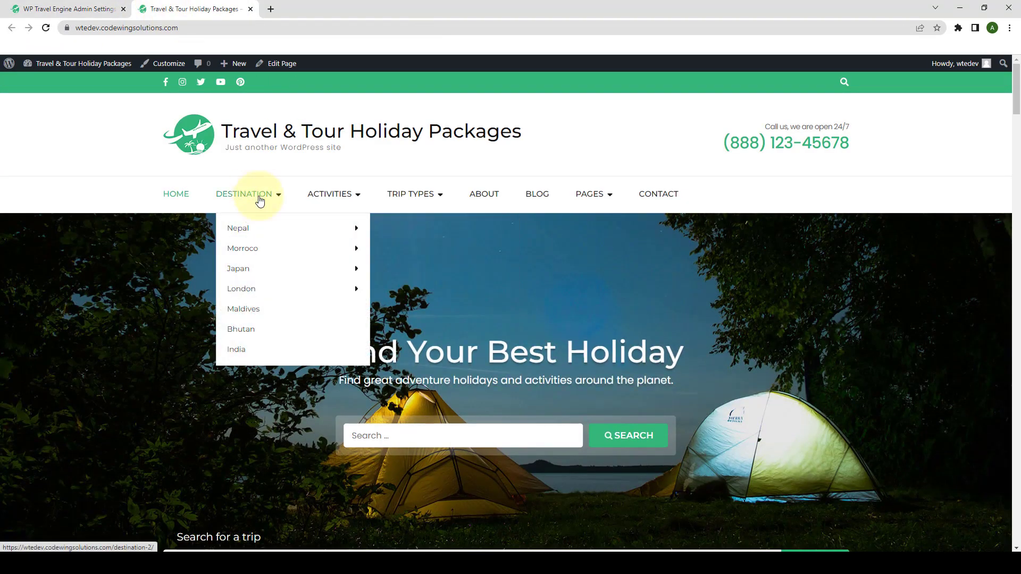
{"action": "left_click", "coordinate": [428, 234]}
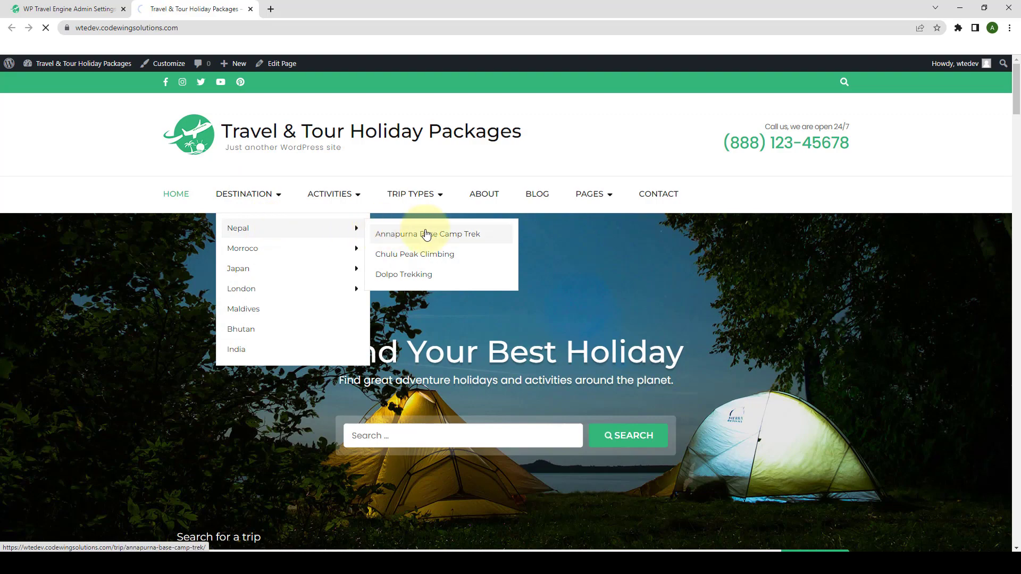
{"action": "left_click", "coordinate": [427, 234]}
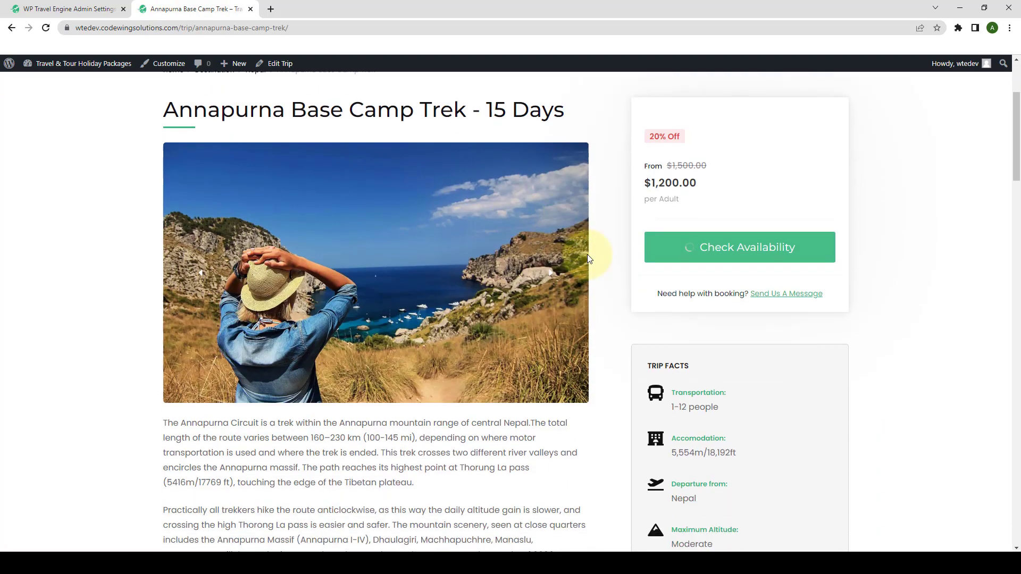
{"action": "left_click", "coordinate": [739, 246]}
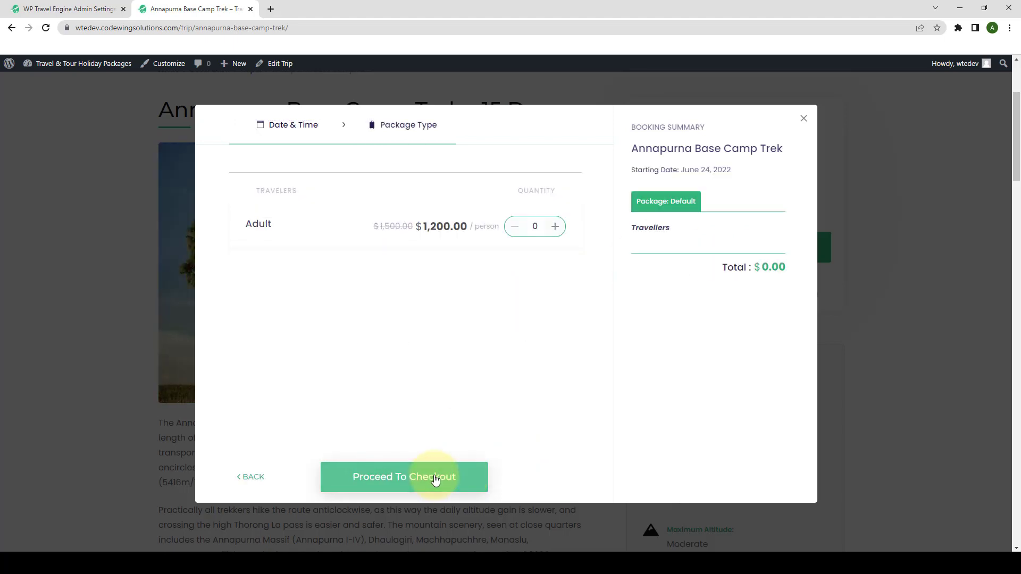
Book 6 adults totalling $7,200 and proceed to checkout.
{"action": "left_click", "coordinate": [555, 225]}
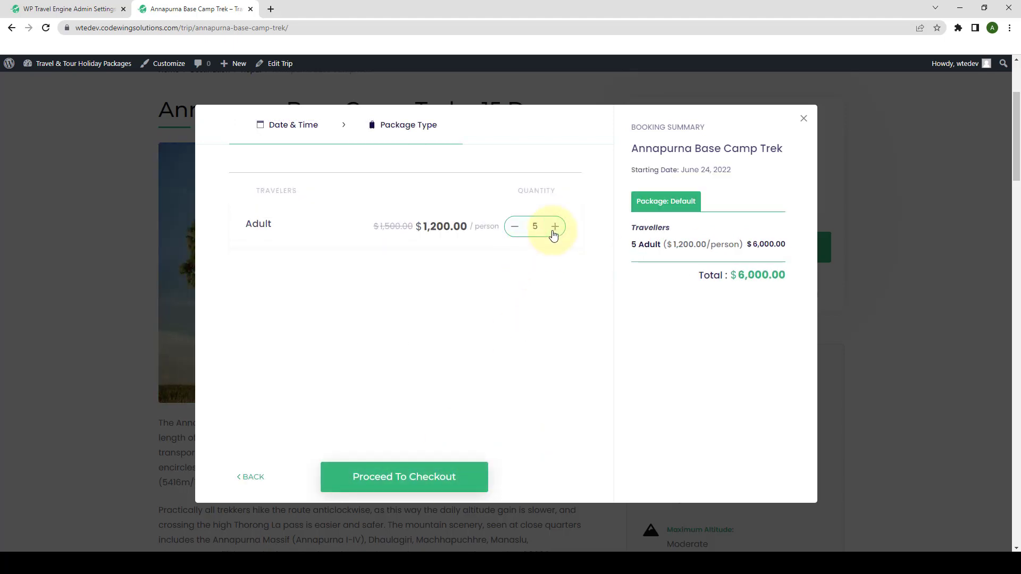
{"action": "left_click", "coordinate": [555, 226]}
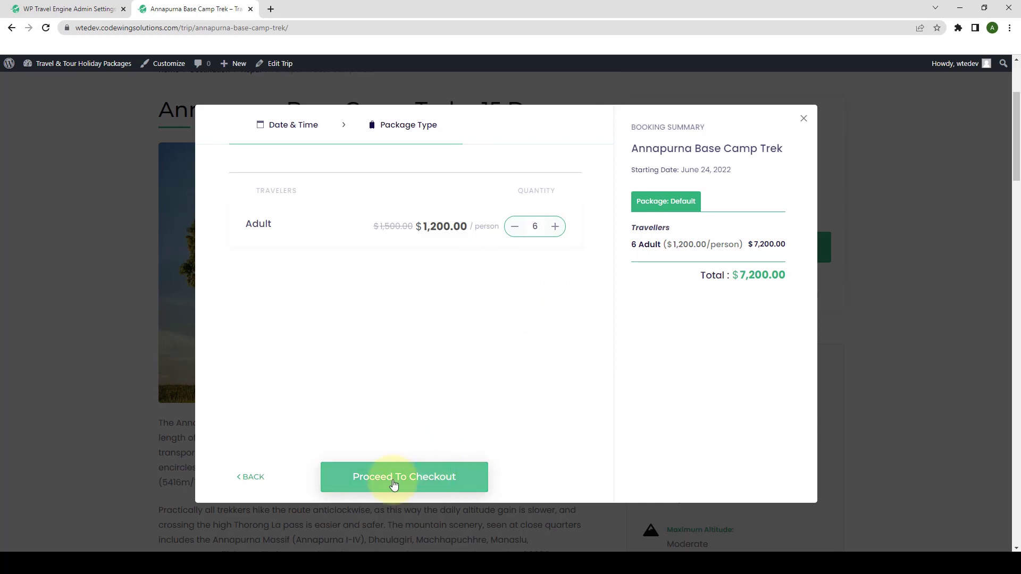
{"action": "left_click", "coordinate": [404, 477]}
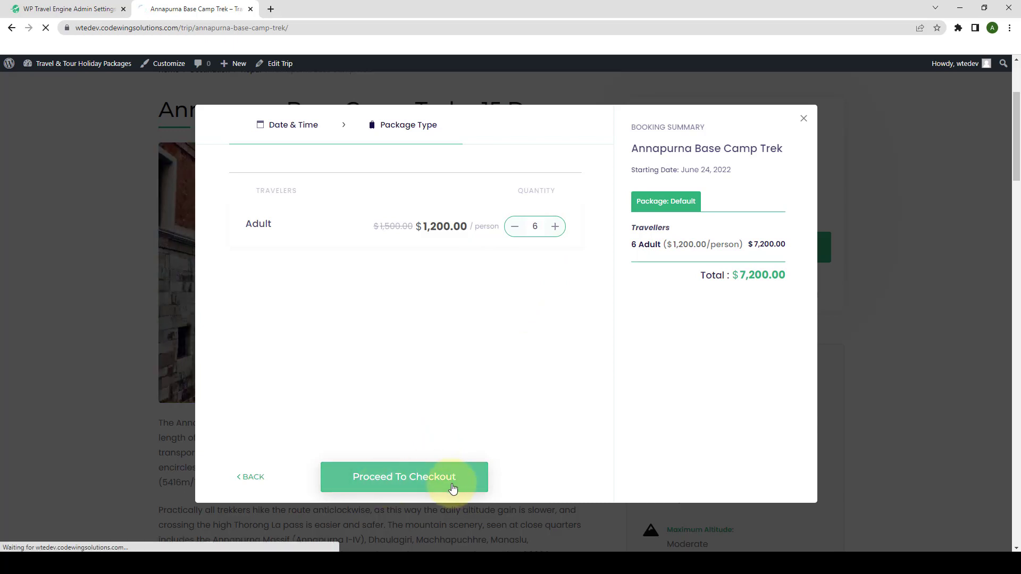
Choose Authorize.net as payment method and fill billing details for a US customer in Miami.
{"action": "left_click", "coordinate": [404, 476]}
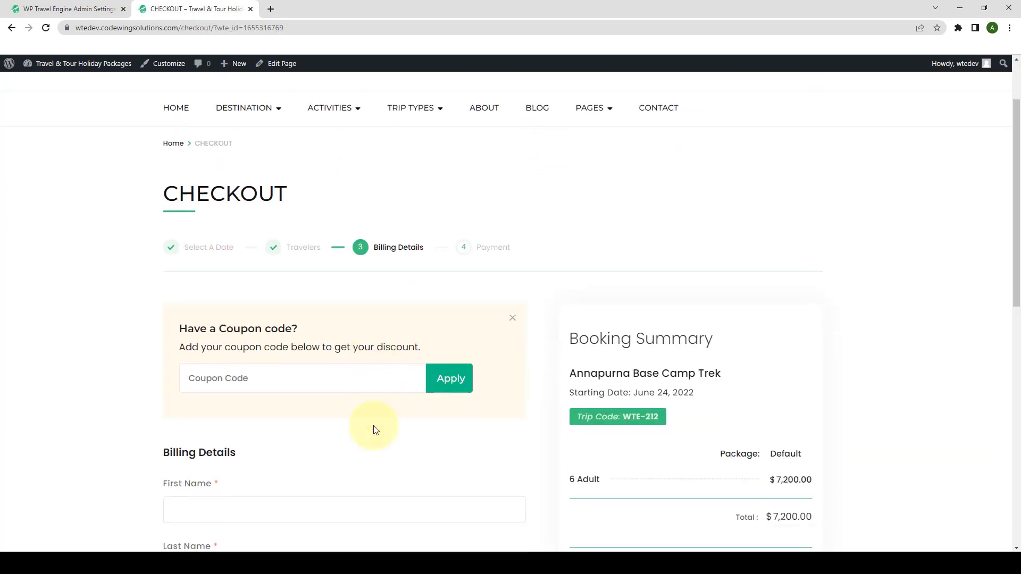
{"action": "scroll", "scroll_direction": "down", "scroll_amount": 3}
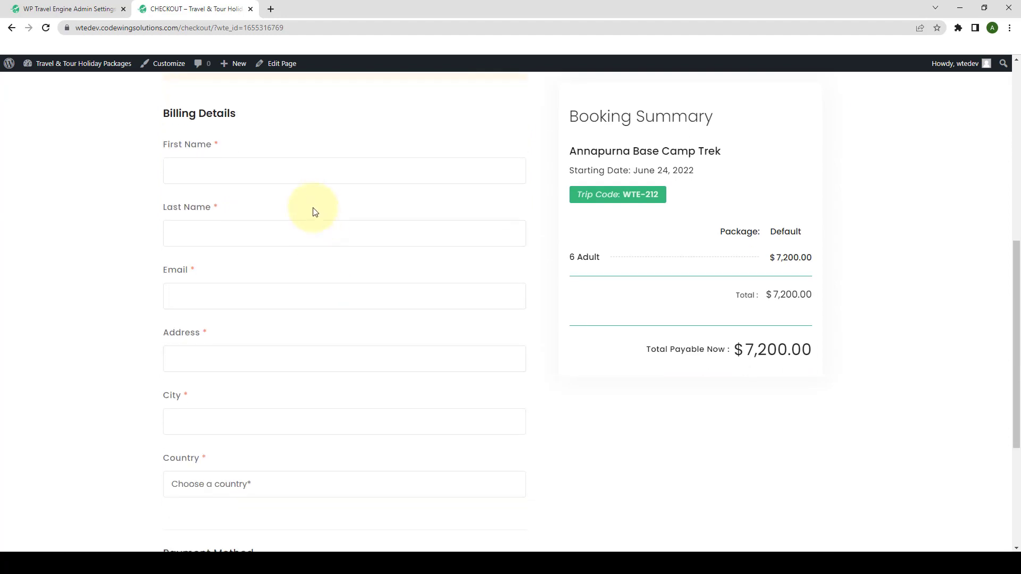
{"action": "scroll", "scroll_direction": "down", "scroll_amount": 3}
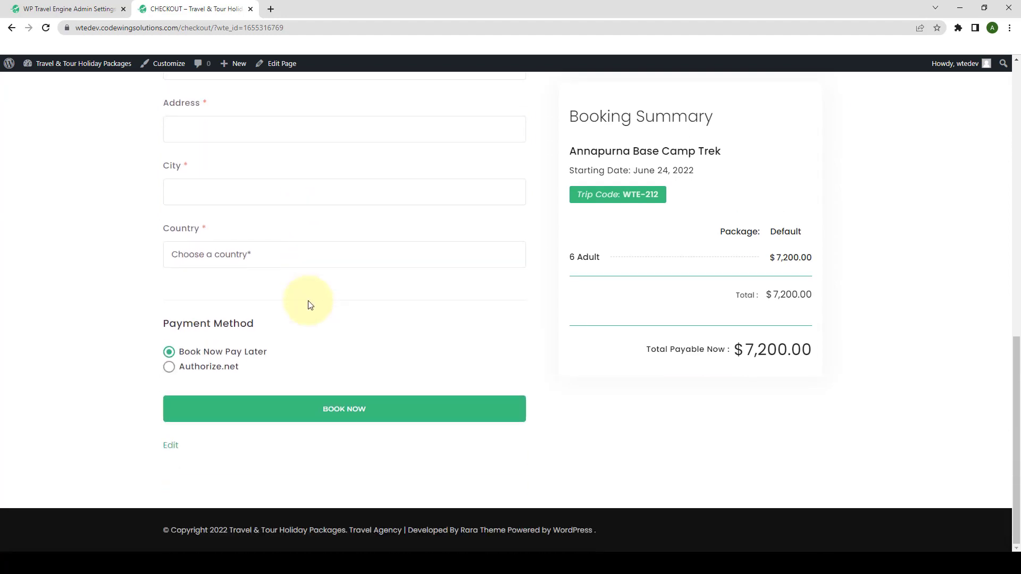
{"action": "mouse_move", "coordinate": [232, 380]}
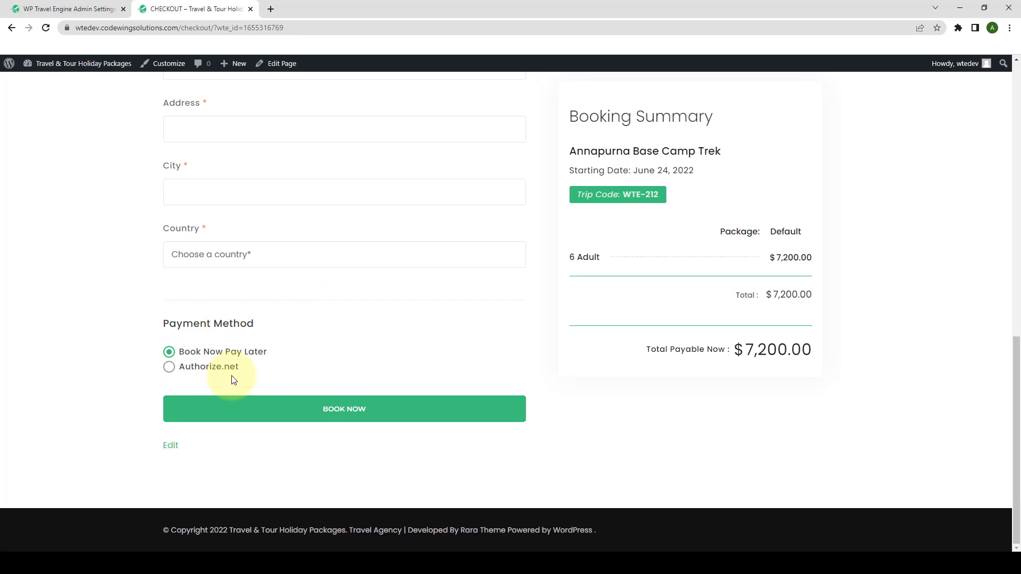
{"action": "mouse_move", "coordinate": [239, 384]}
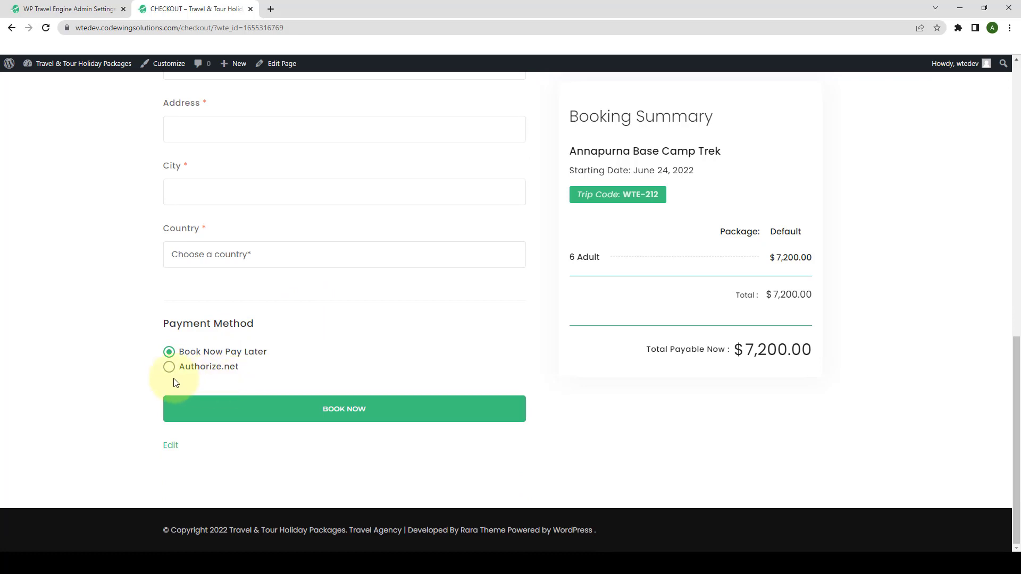
{"action": "left_click", "coordinate": [169, 366]}
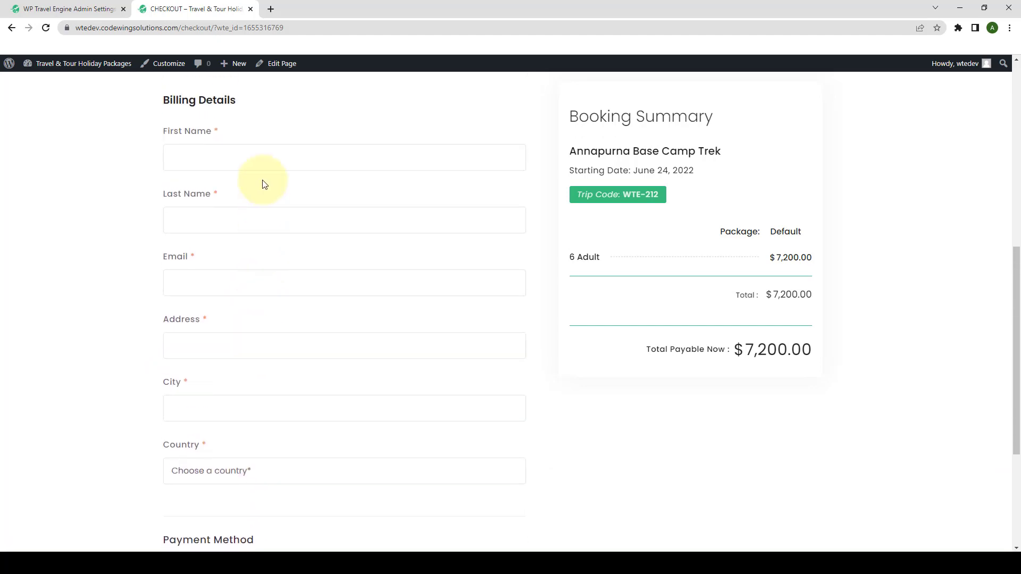
{"action": "mouse_move", "coordinate": [260, 333]}
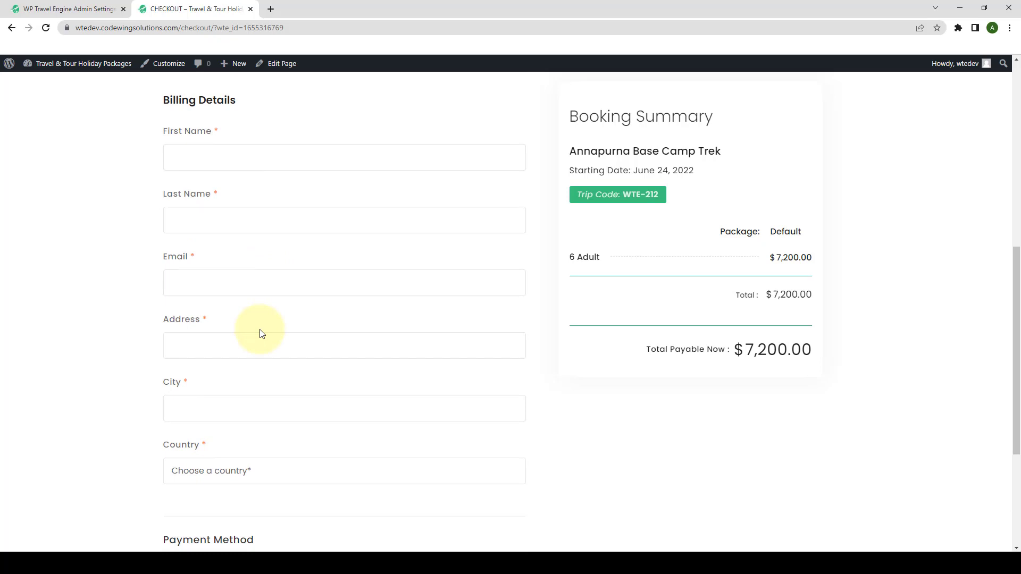
{"action": "left_click", "coordinate": [344, 344]}
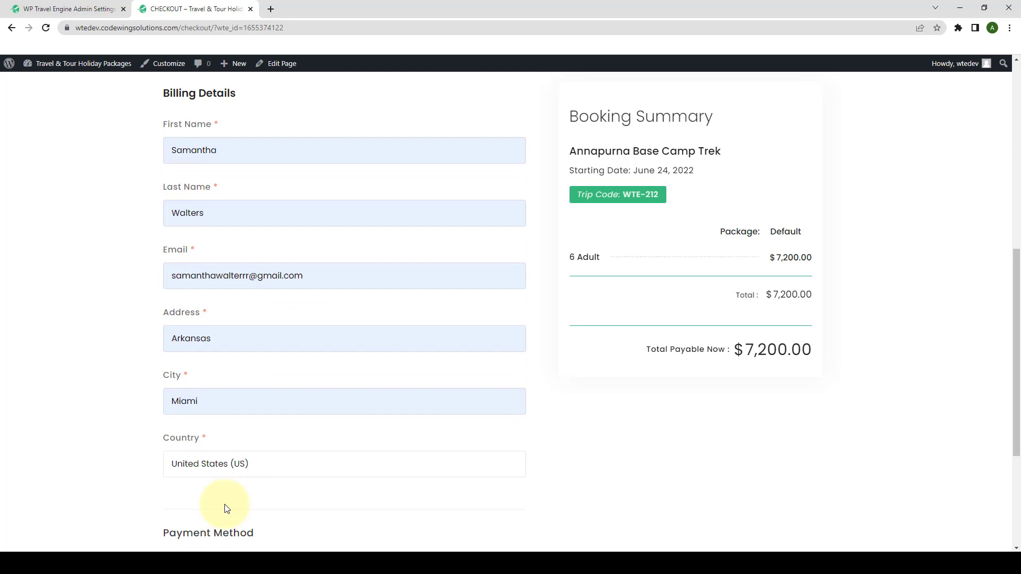
In the Authorize.net popup, view the bank account fields, then return to credit card.
{"action": "scroll", "scroll_direction": "down", "scroll_amount": 3}
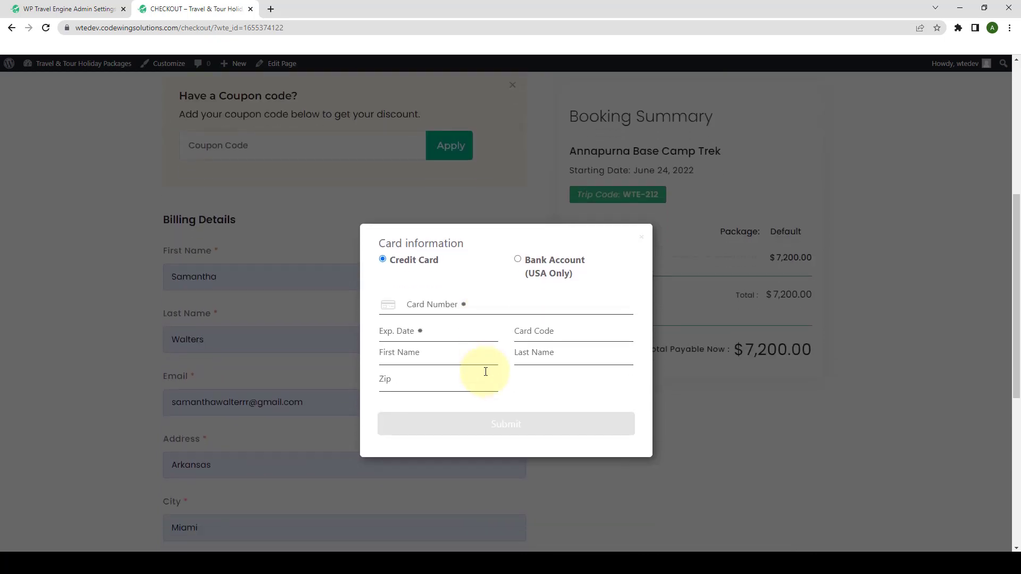
{"action": "left_click", "coordinate": [518, 258]}
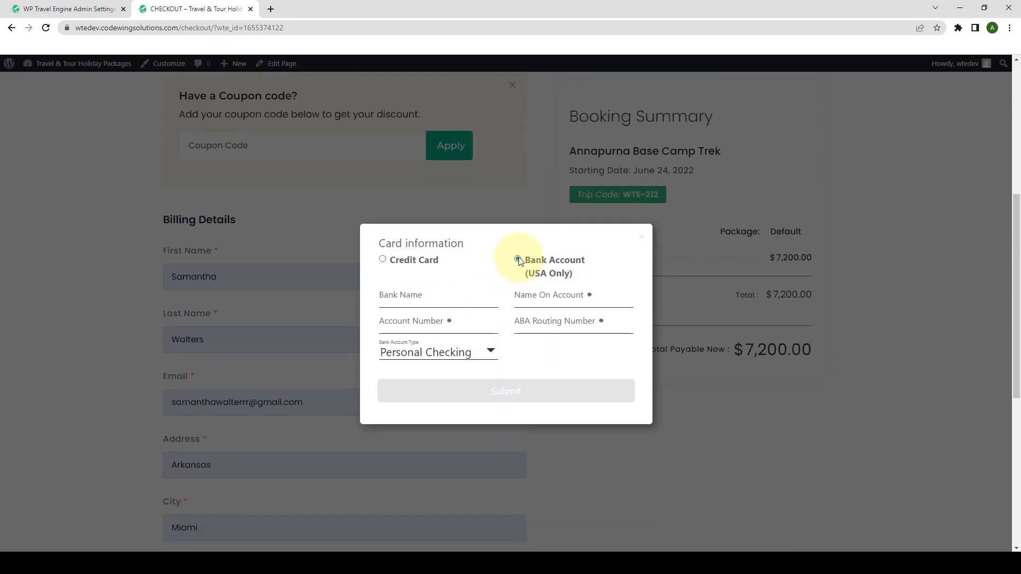
{"action": "left_click", "coordinate": [383, 260]}
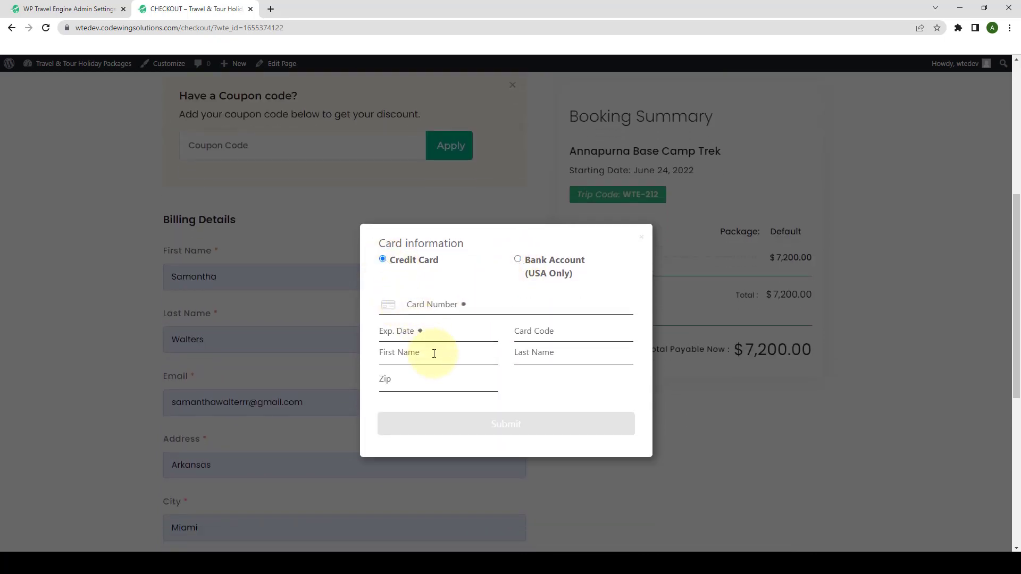